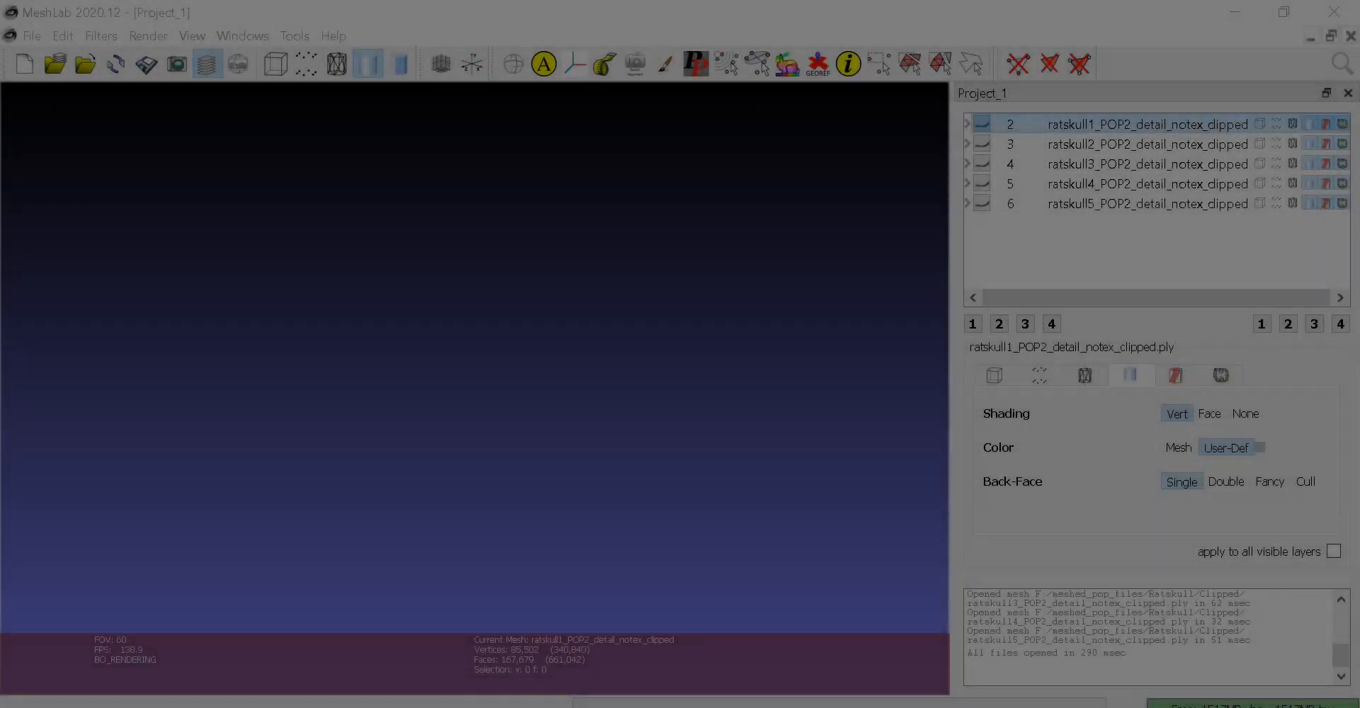
Show the first clipped skull scan alone and rotate/enlarge it for a closer look.
{"action": "left_click", "coordinate": [980, 125]}
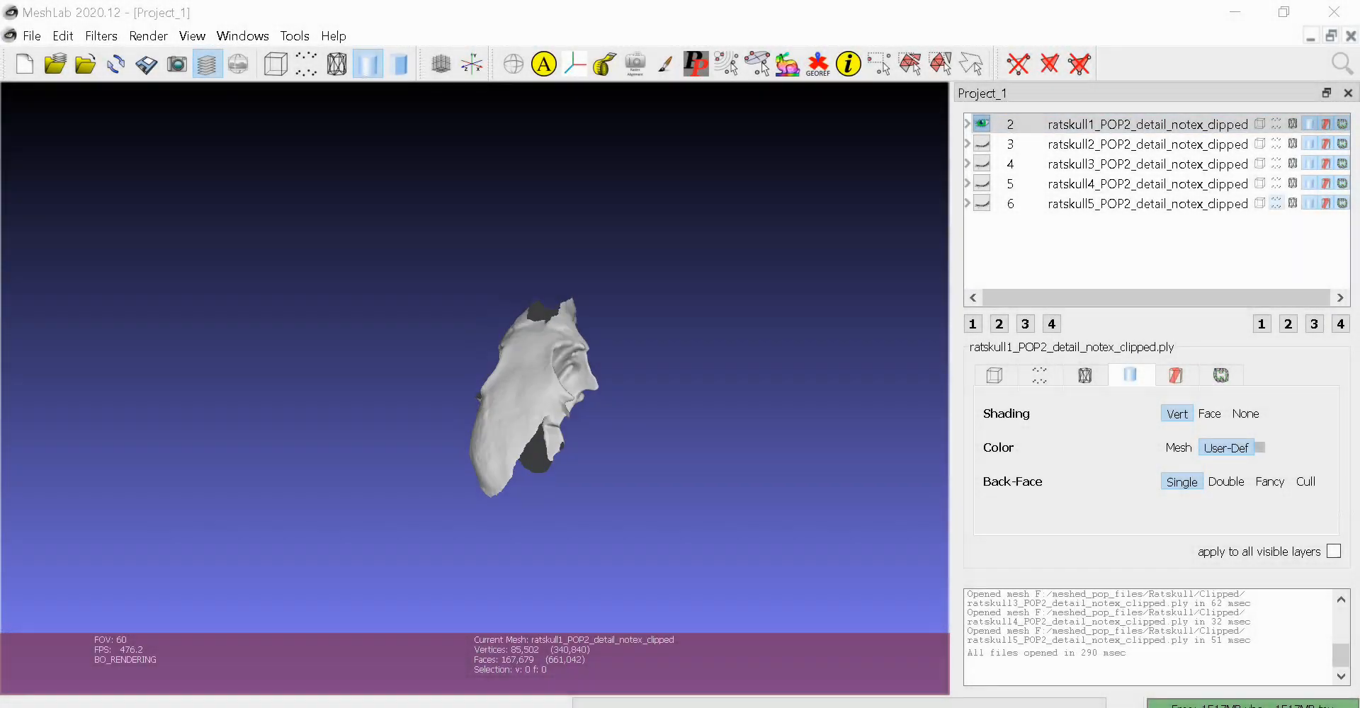
{"action": "left_click_drag", "start_coordinate": [539, 399], "coordinate": [450, 303]}
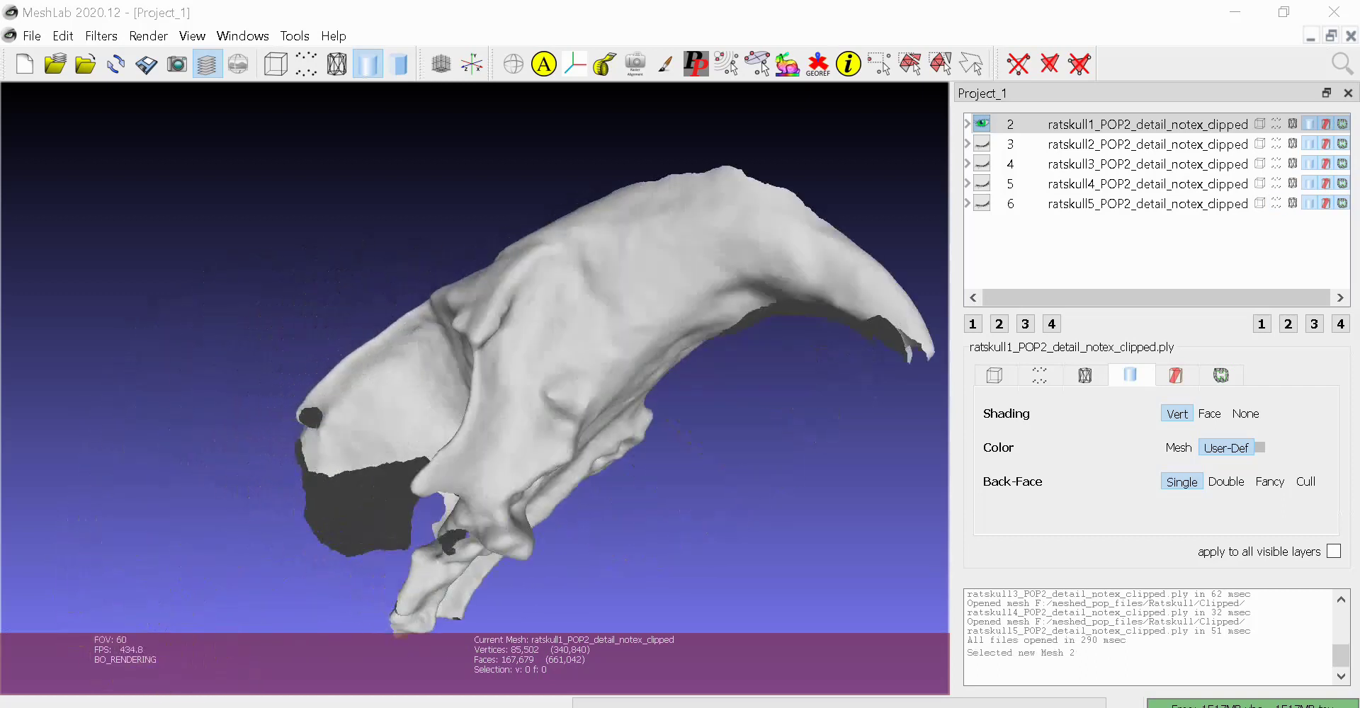
Switch the view to the second clipped scan, then to the third clipped scan.
{"action": "left_click", "coordinate": [1148, 145]}
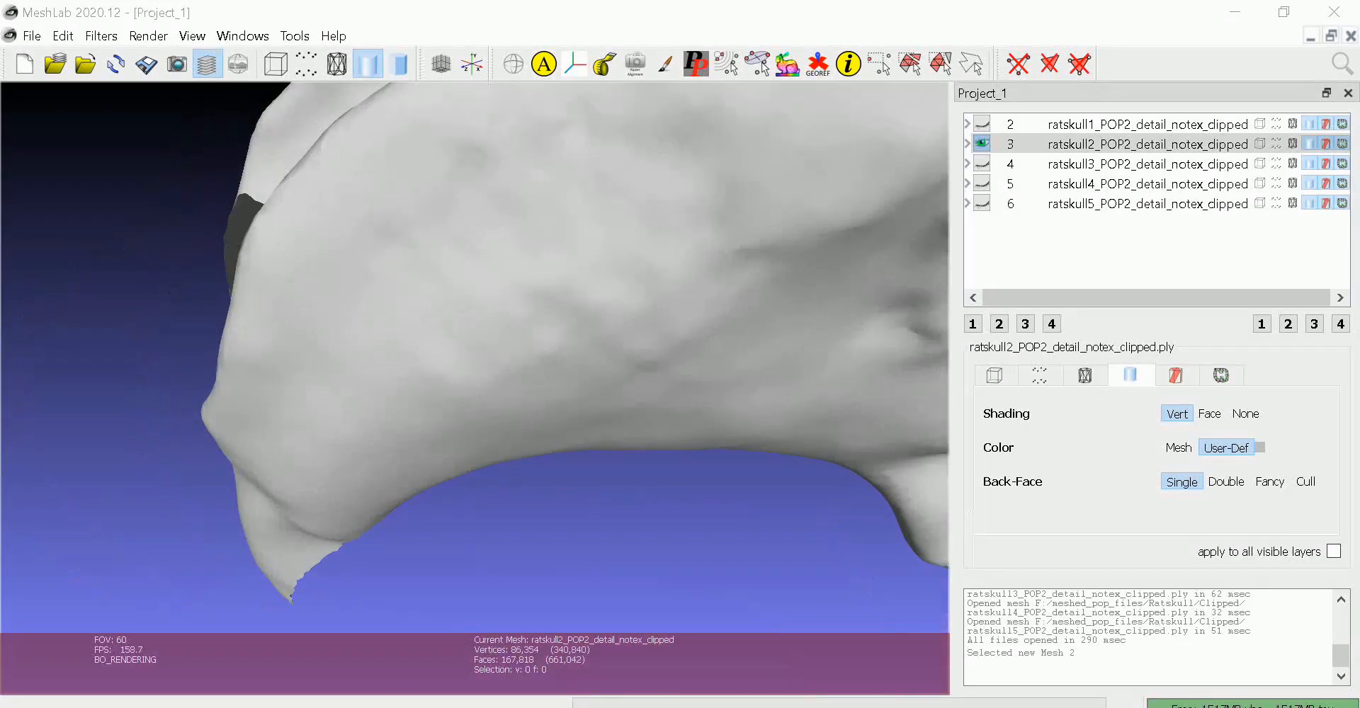
{"action": "left_click", "coordinate": [1149, 165]}
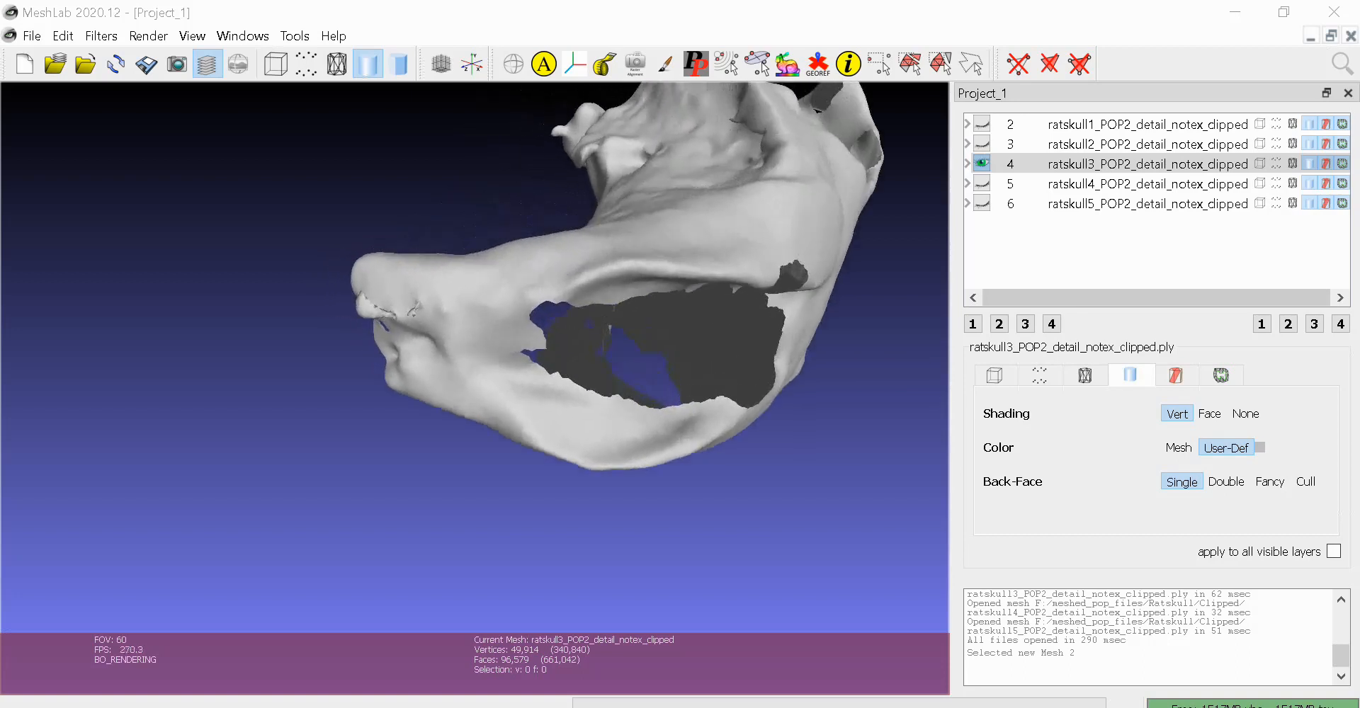
Show the remaining clipped scans, import ratskull_POP2_detail_notex.ply as layer 7 and rotate it to view its side.
{"action": "left_click", "coordinate": [982, 163]}
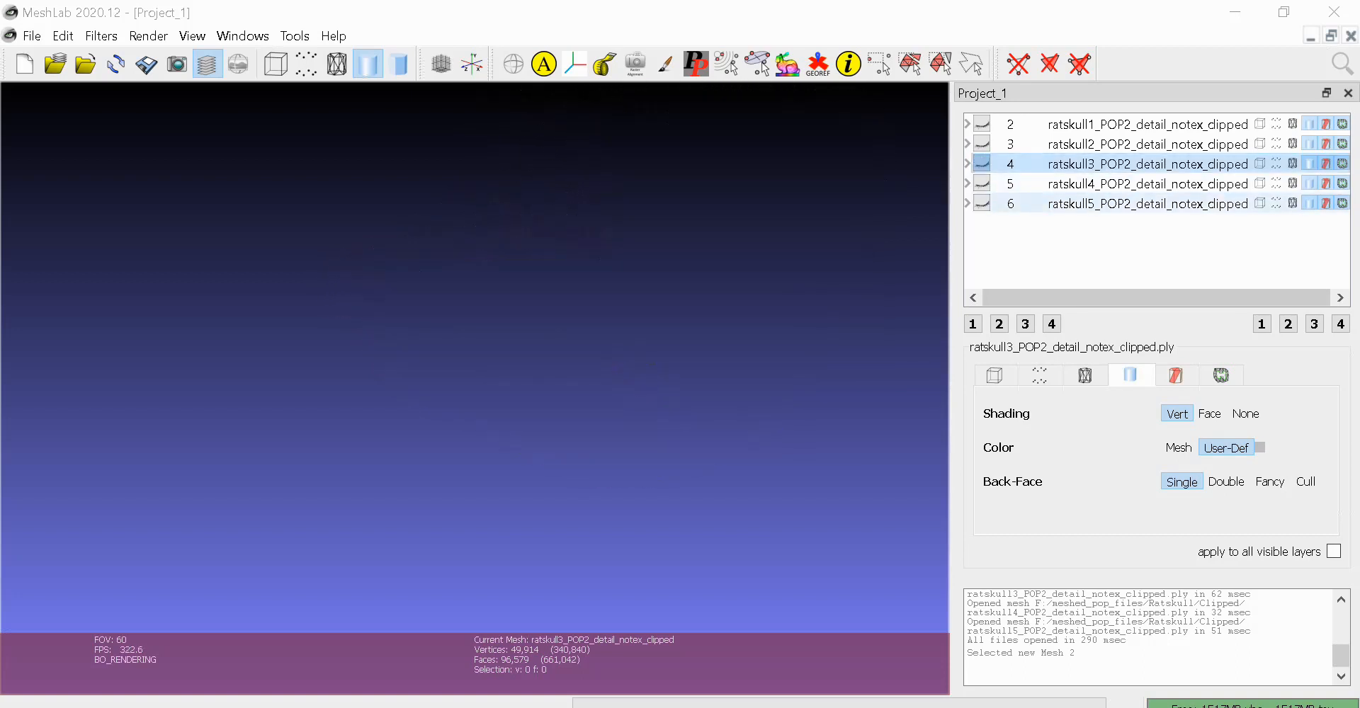
{"action": "left_click", "coordinate": [1149, 185]}
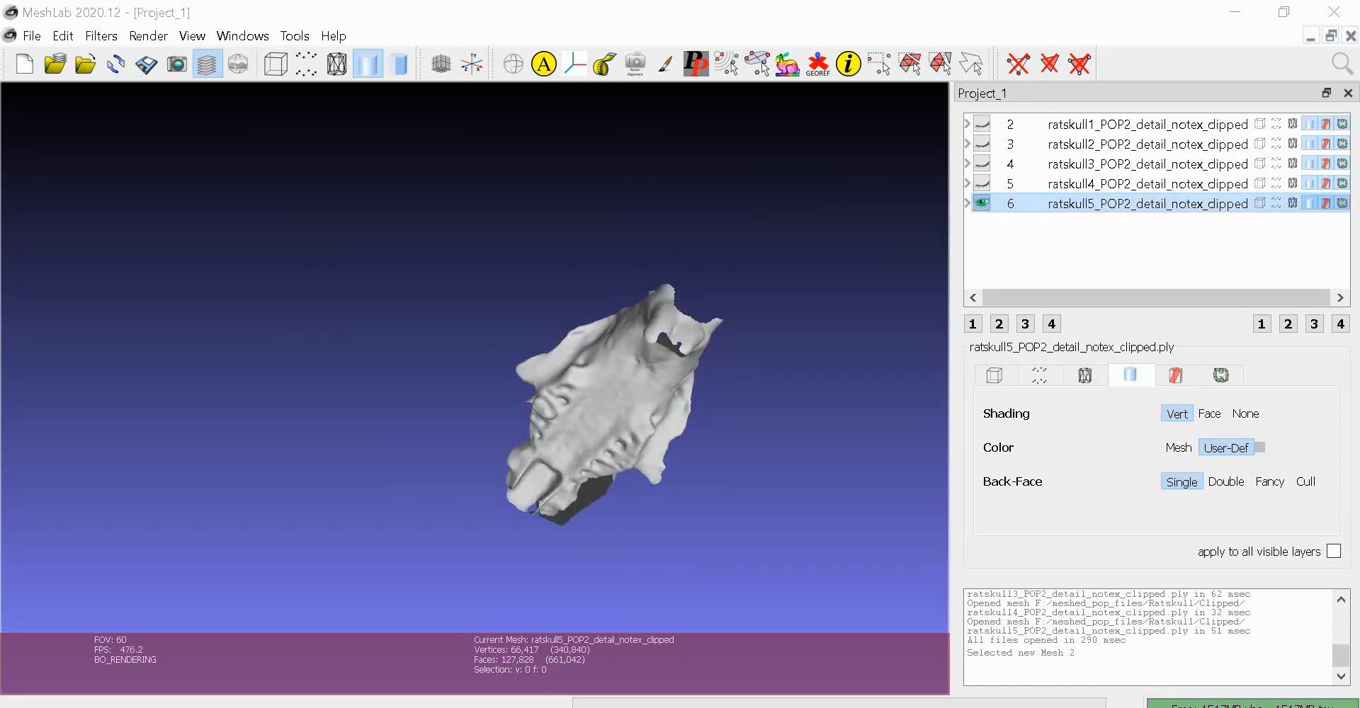
{"action": "left_click", "coordinate": [980, 202]}
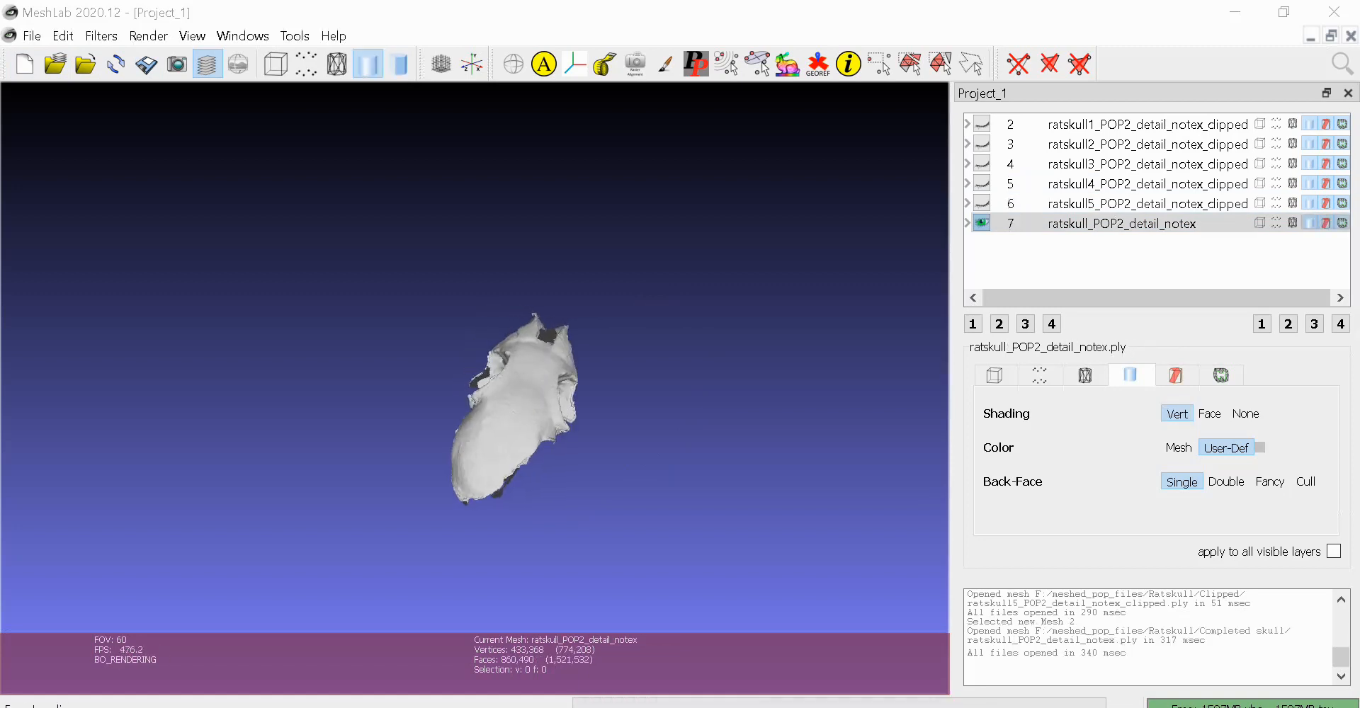
{"action": "left_click_drag", "start_coordinate": [520, 408], "coordinate": [408, 425]}
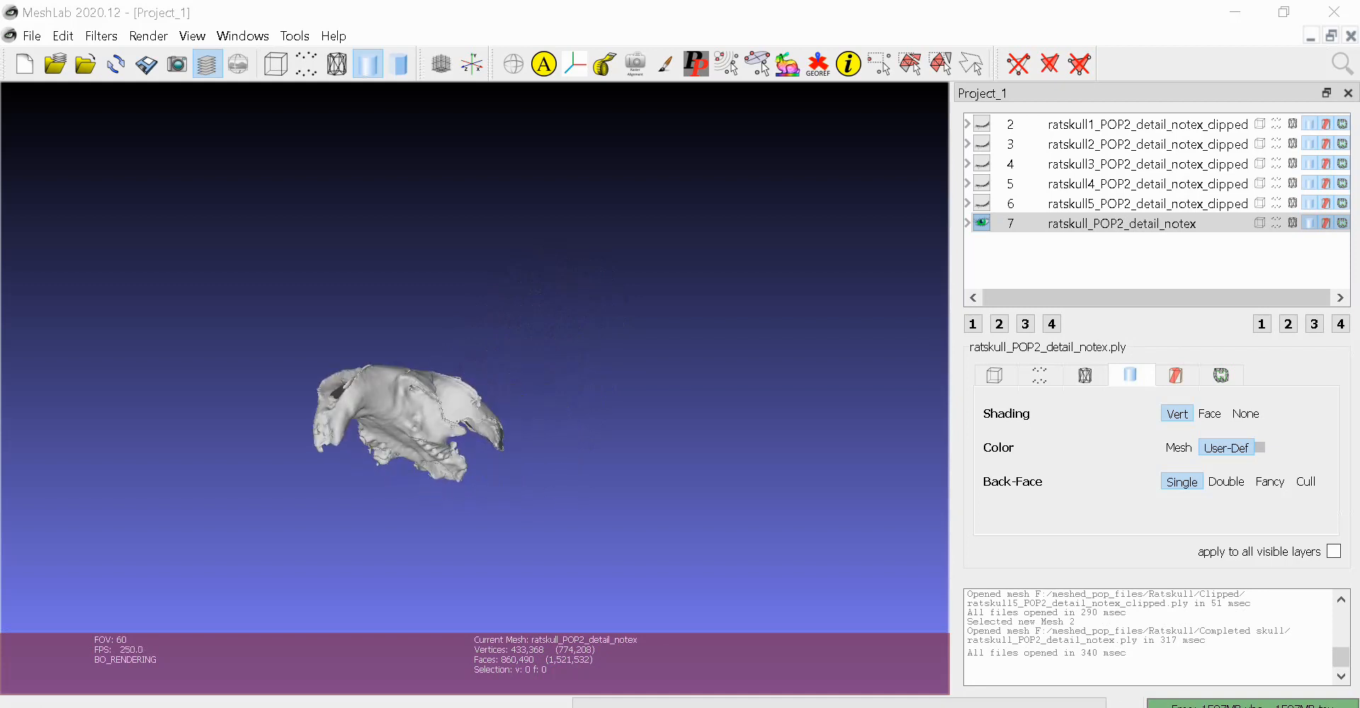